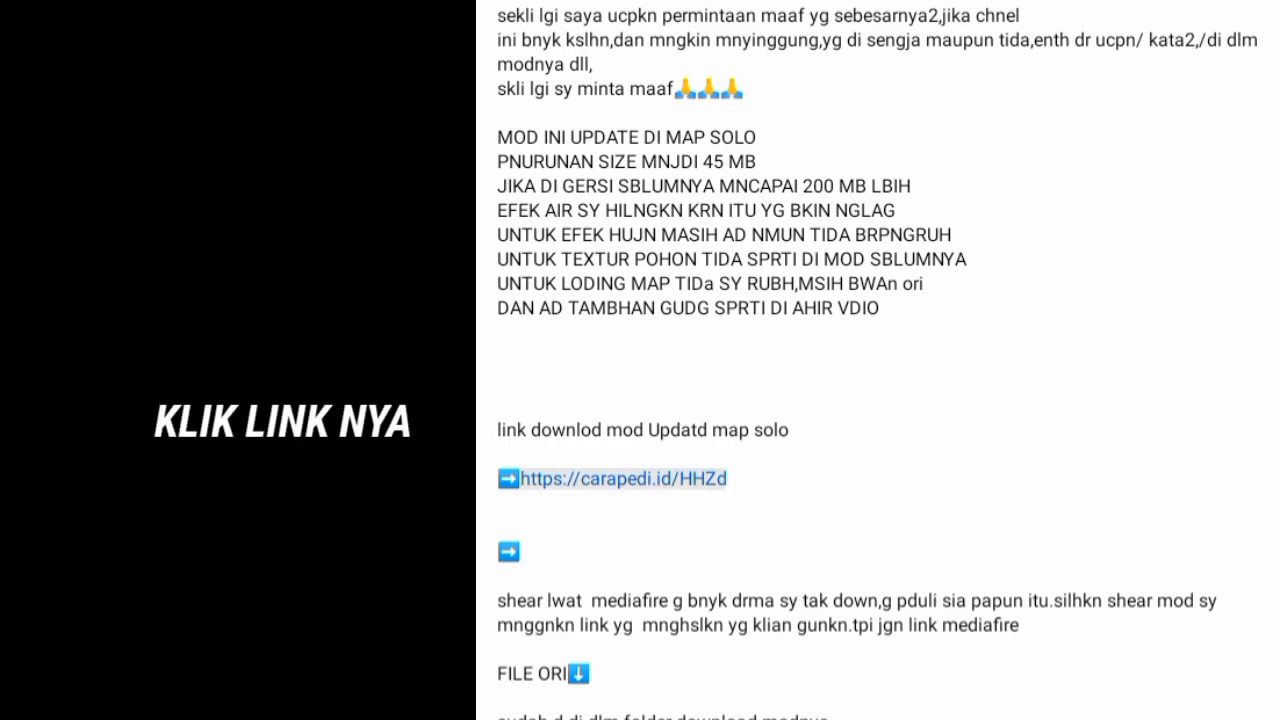
Open the carapedi.id link for the updated Solo map mod from the description
click(622, 478)
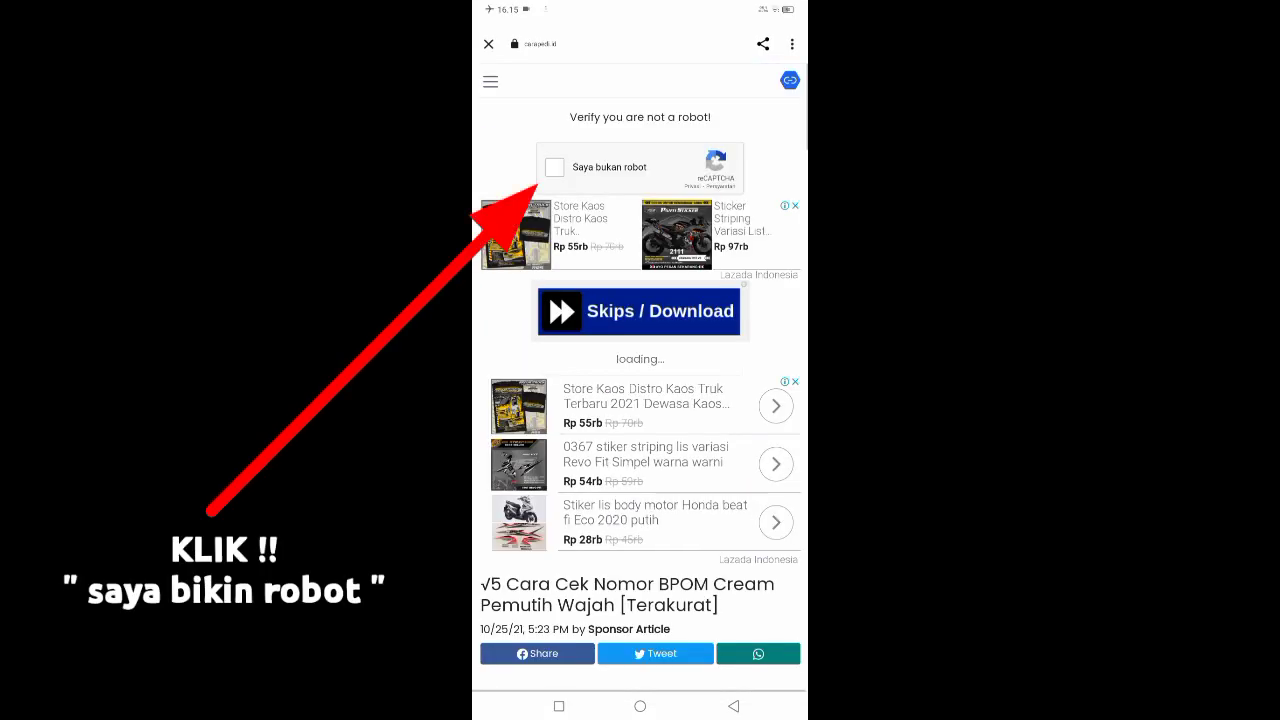
Tick 'Saya bukan robot', continue, and tap 'Get Link' for the mod download
click(553, 167)
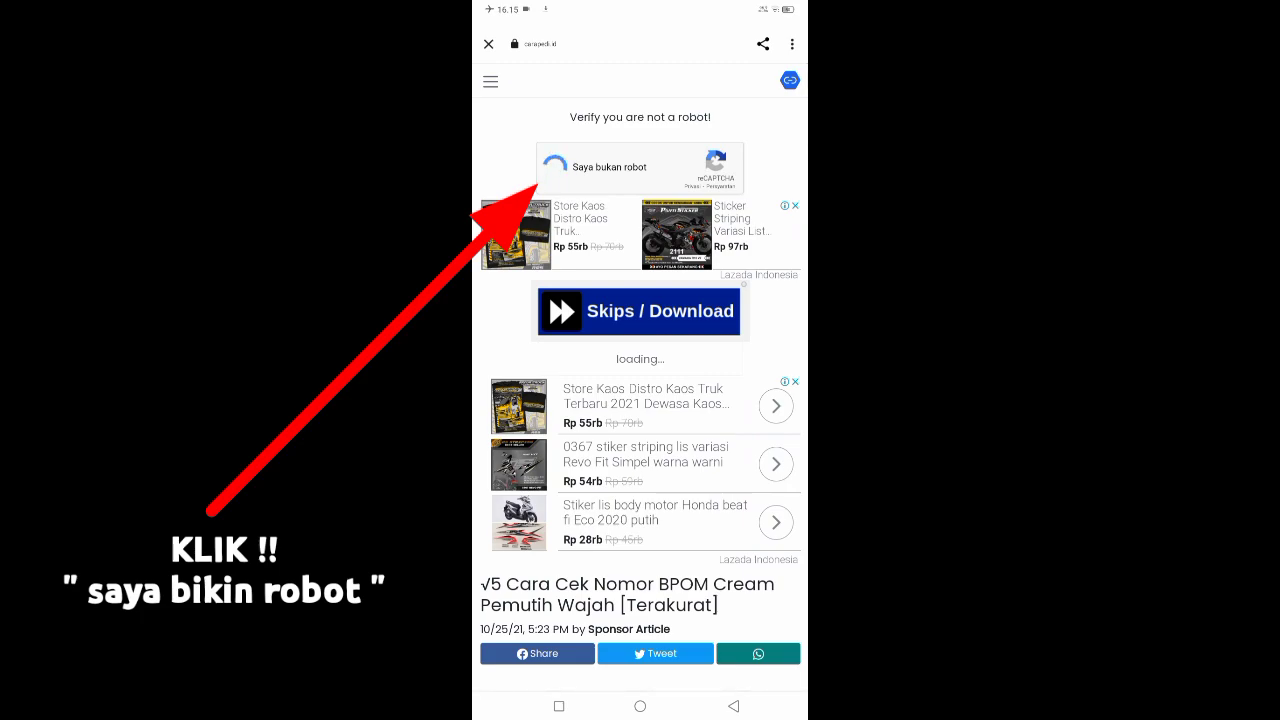
click(560, 167)
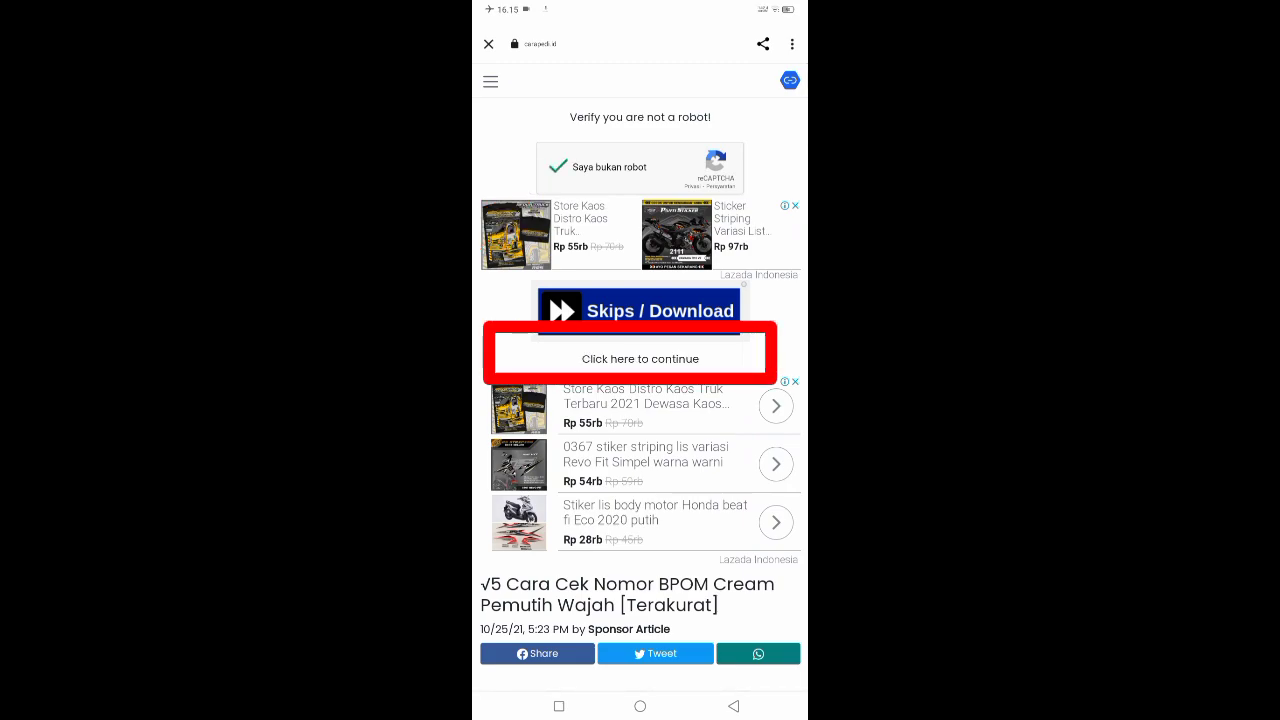
click(629, 358)
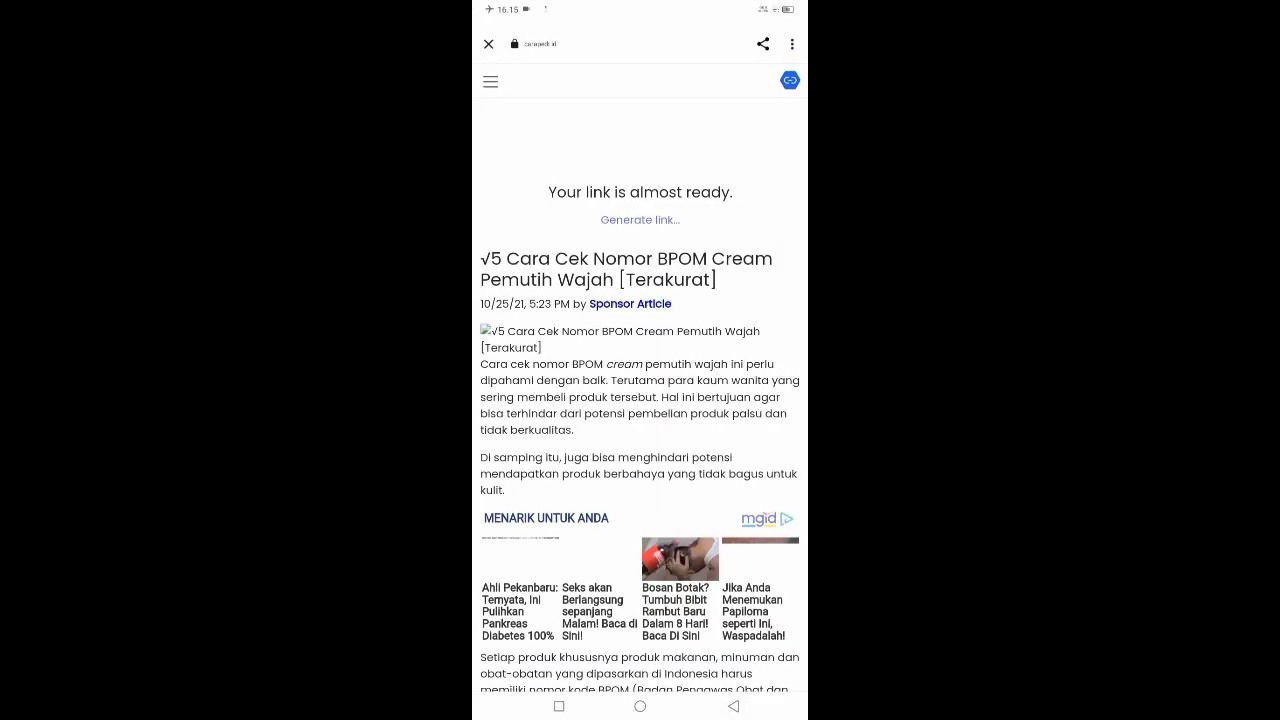
click(640, 219)
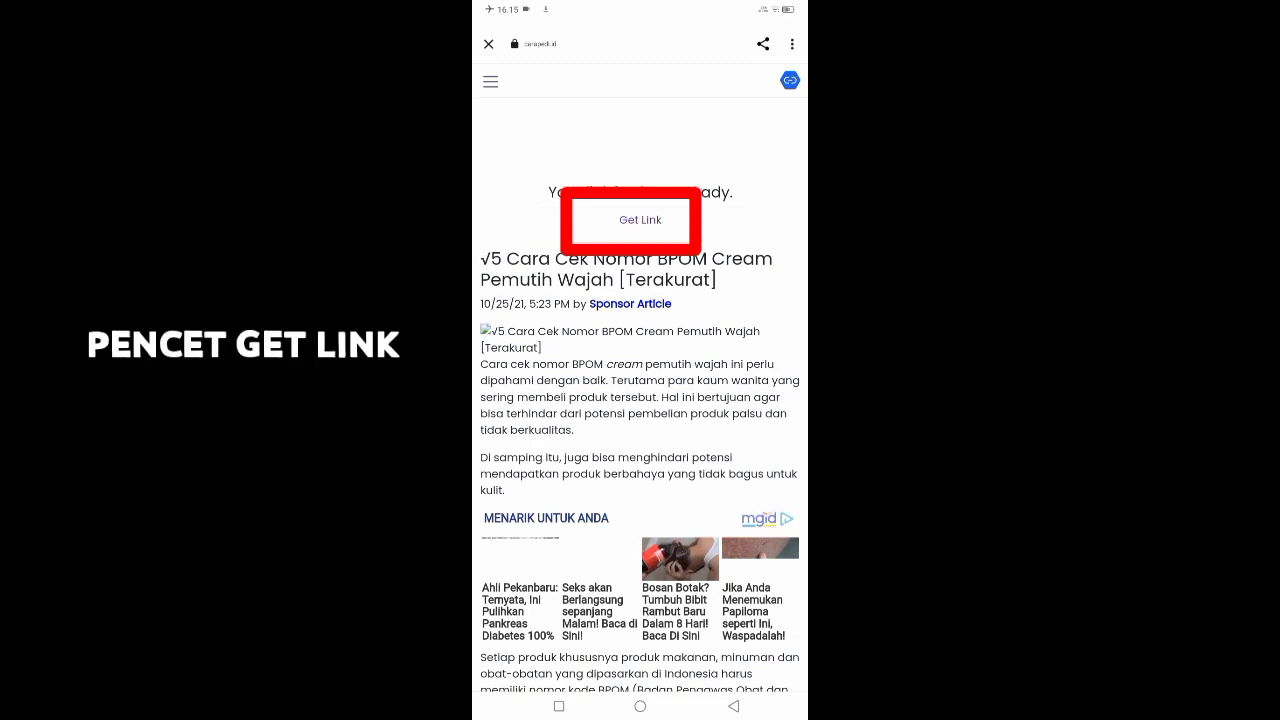
click(639, 220)
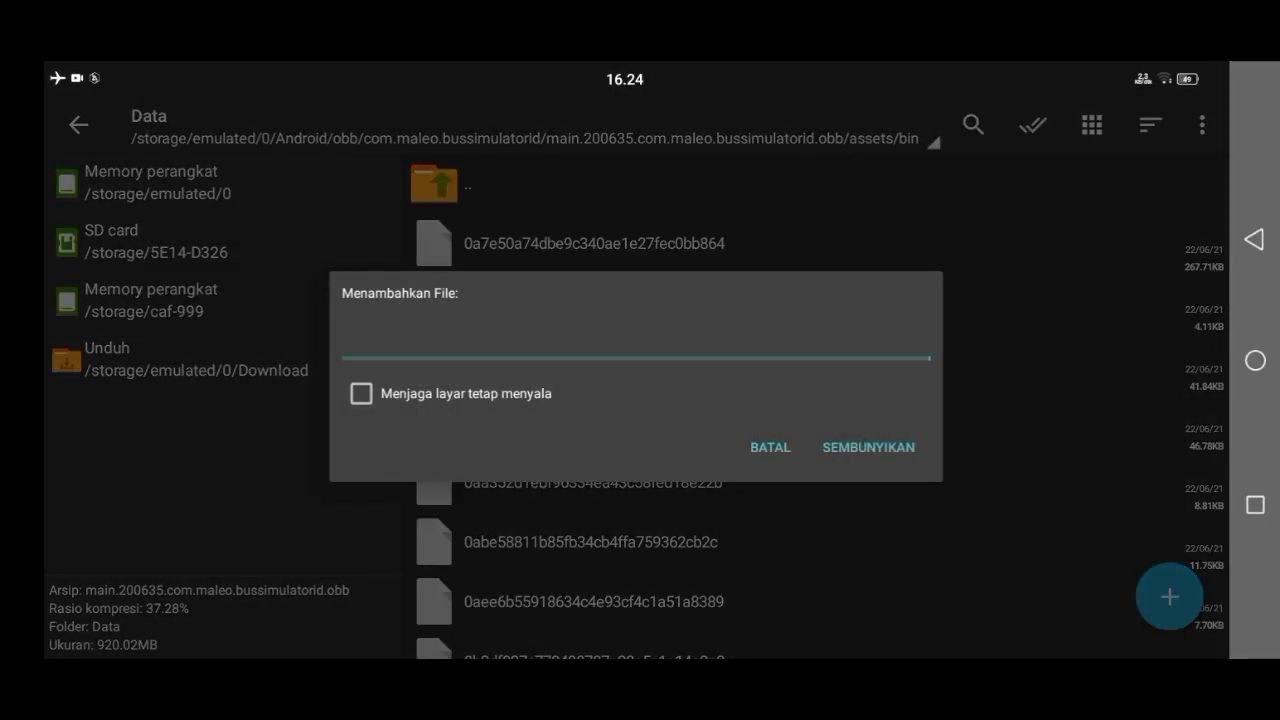
Finish adding the Solo map mod files into assets/bin of the Bus Simulator OBB
click(361, 393)
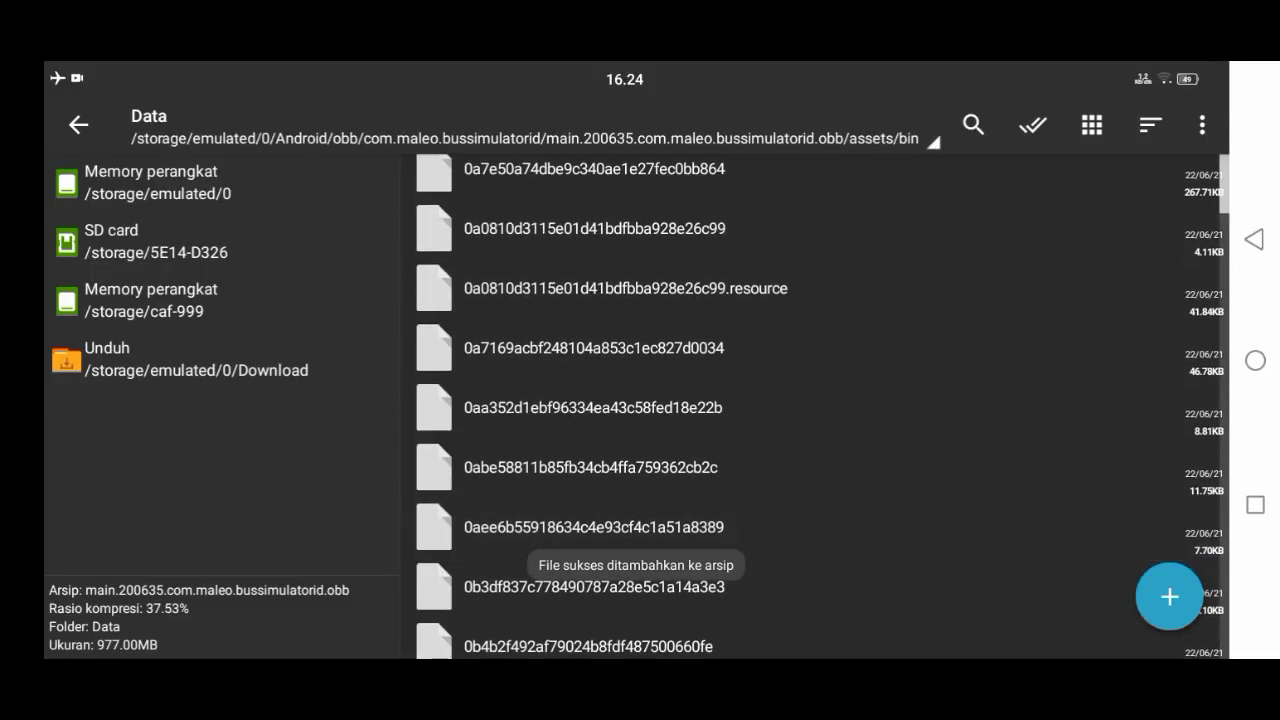
Select level32.split0–6 and sharedassets32.assets.split0–5 in the assets/bin listing
scroll(down, 3)
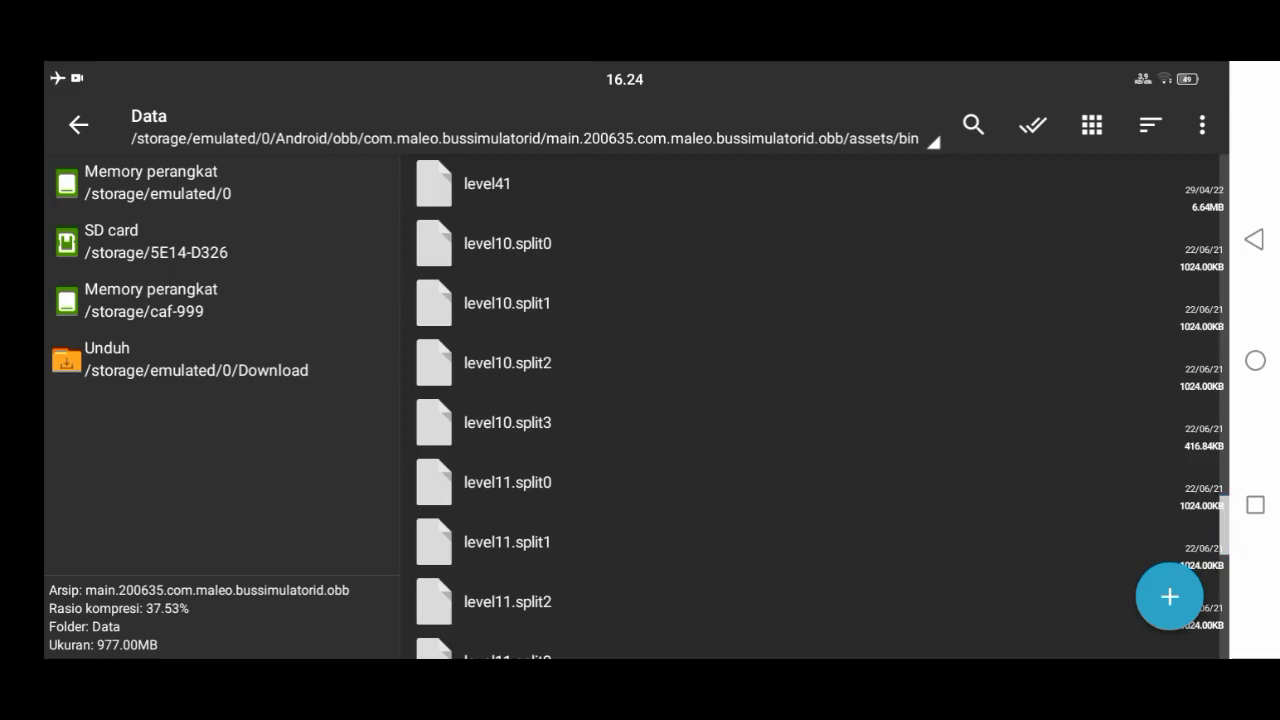
scroll(down, 3)
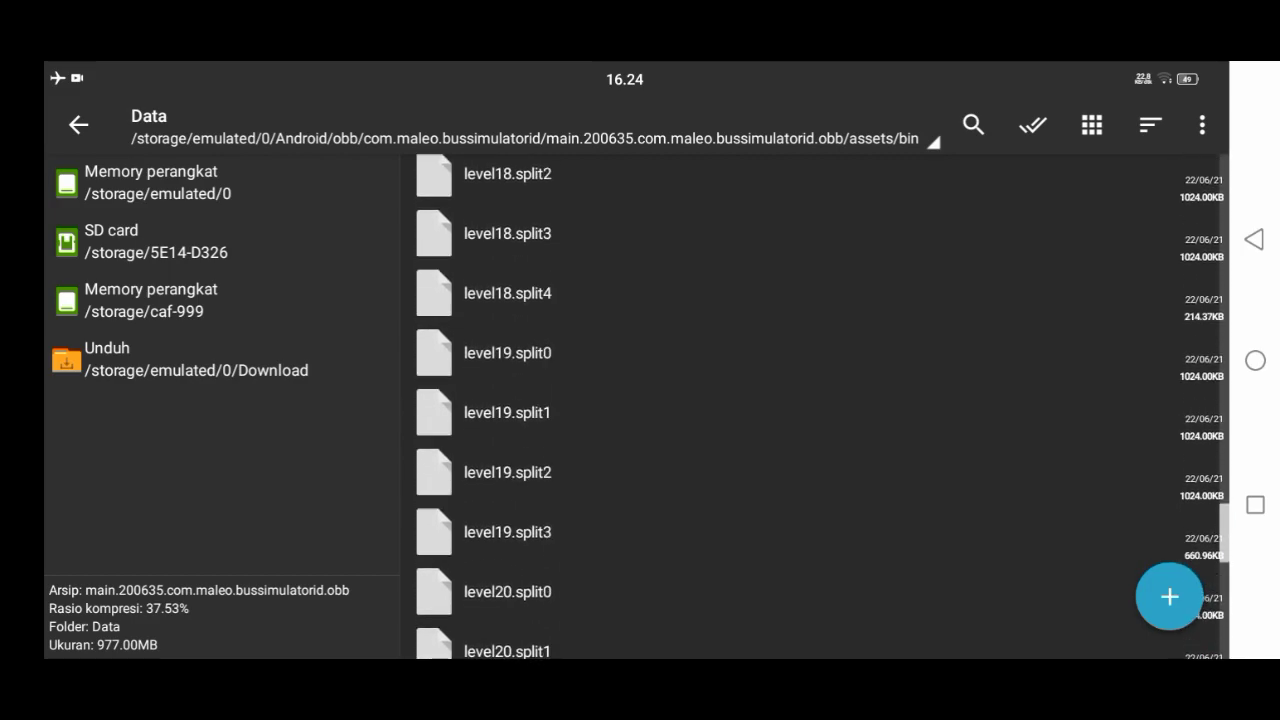
scroll(down, 3)
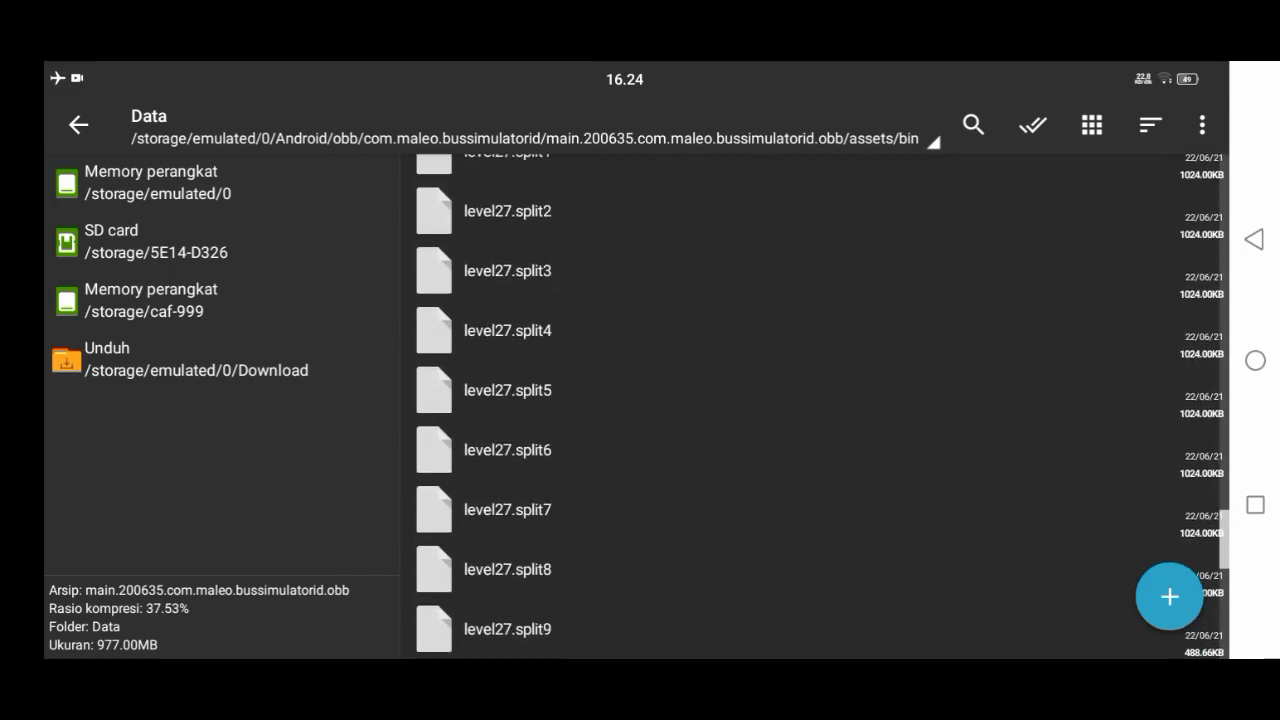
scroll(down, 3)
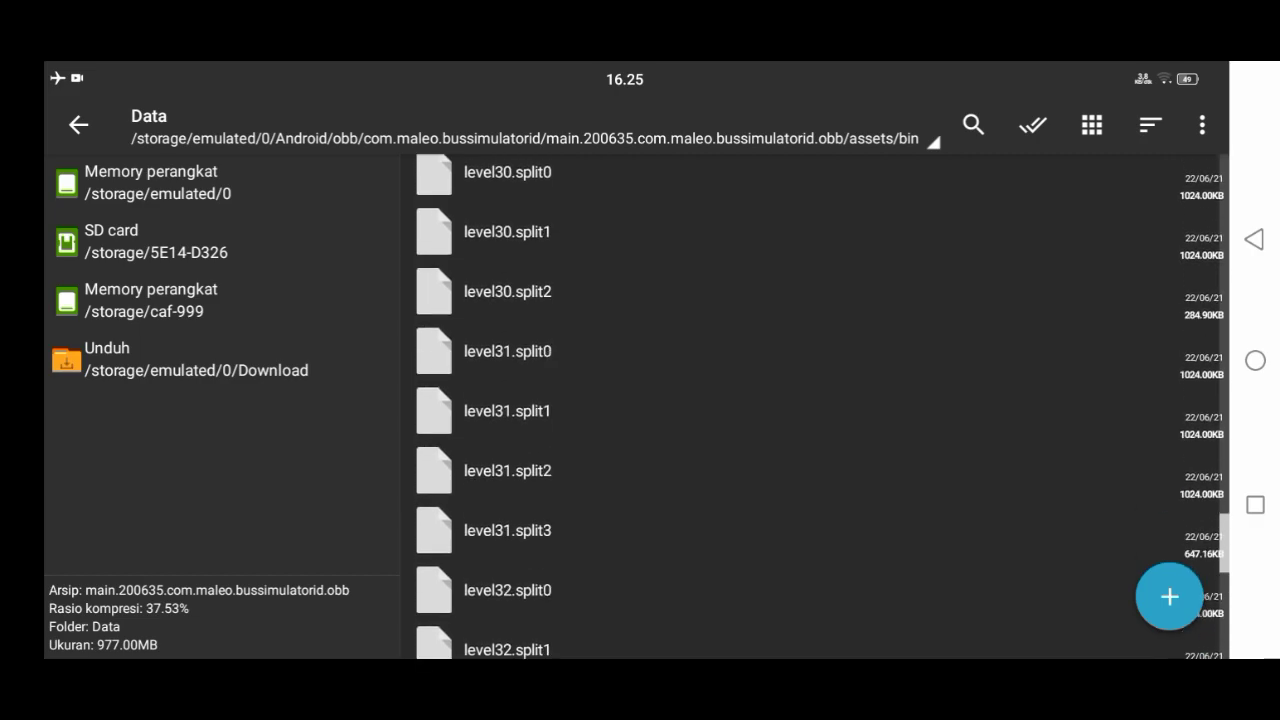
scroll(down, 3)
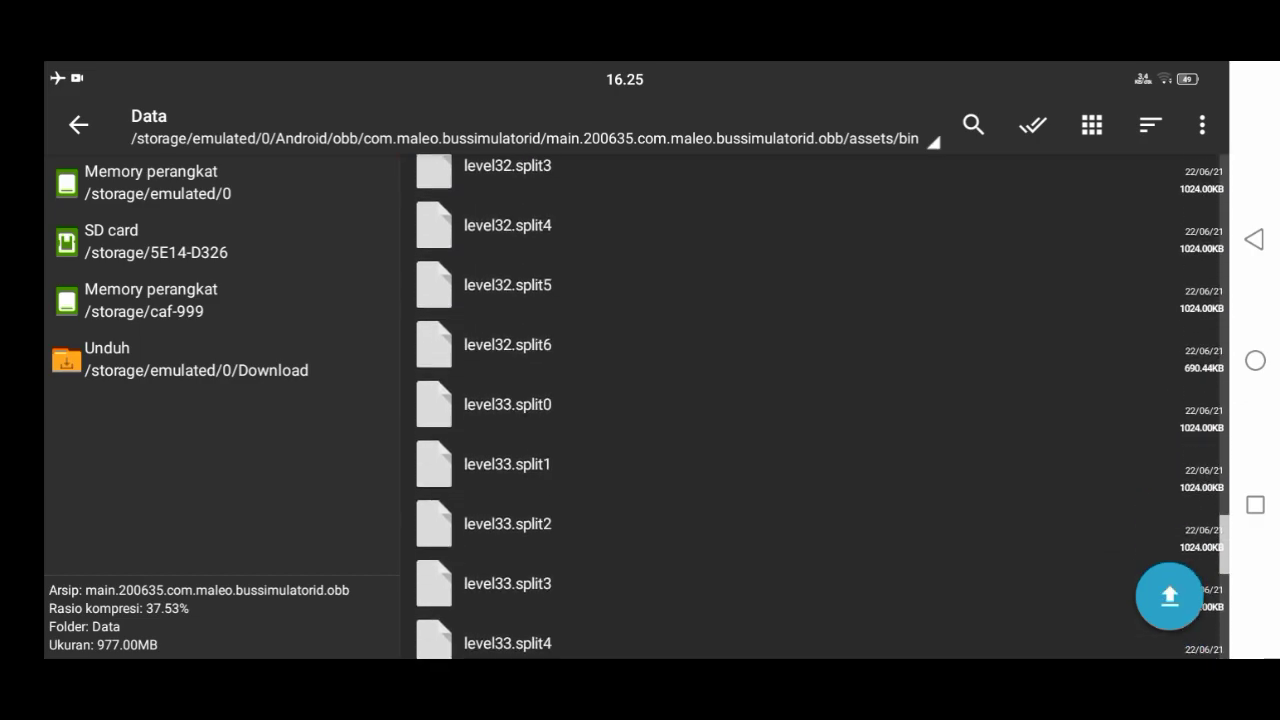
scroll(down, 3)
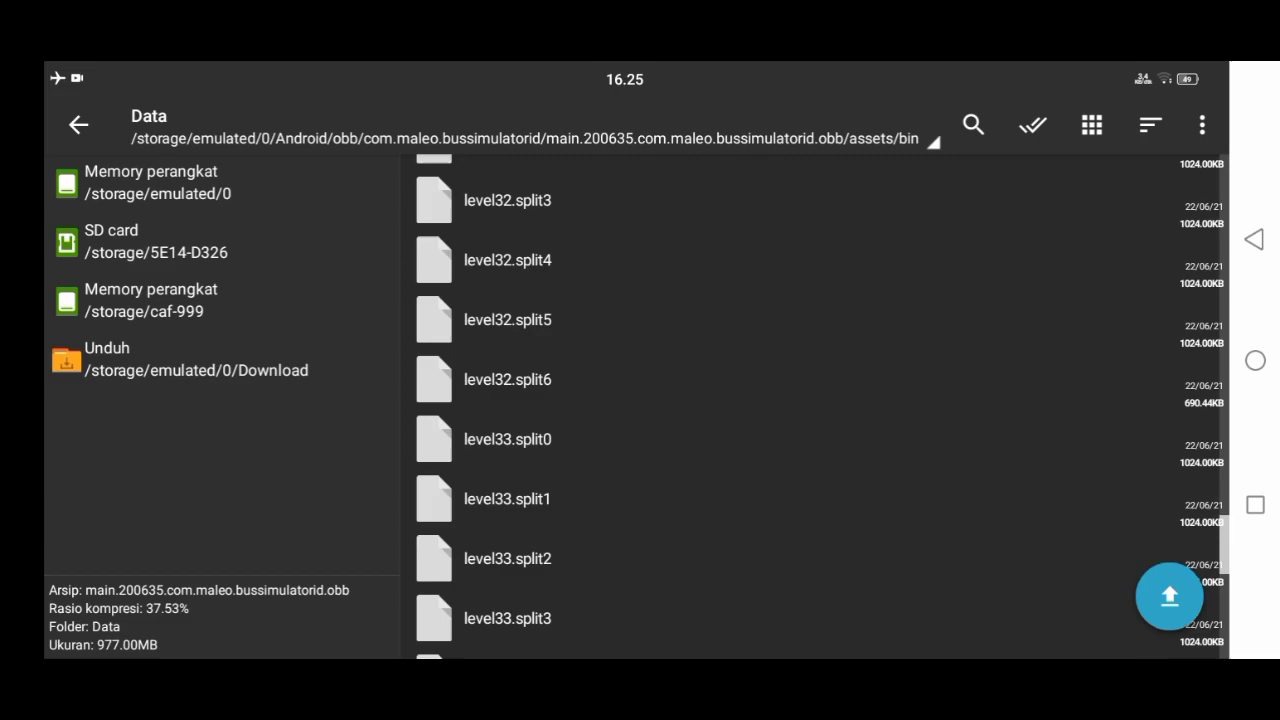
click(507, 319)
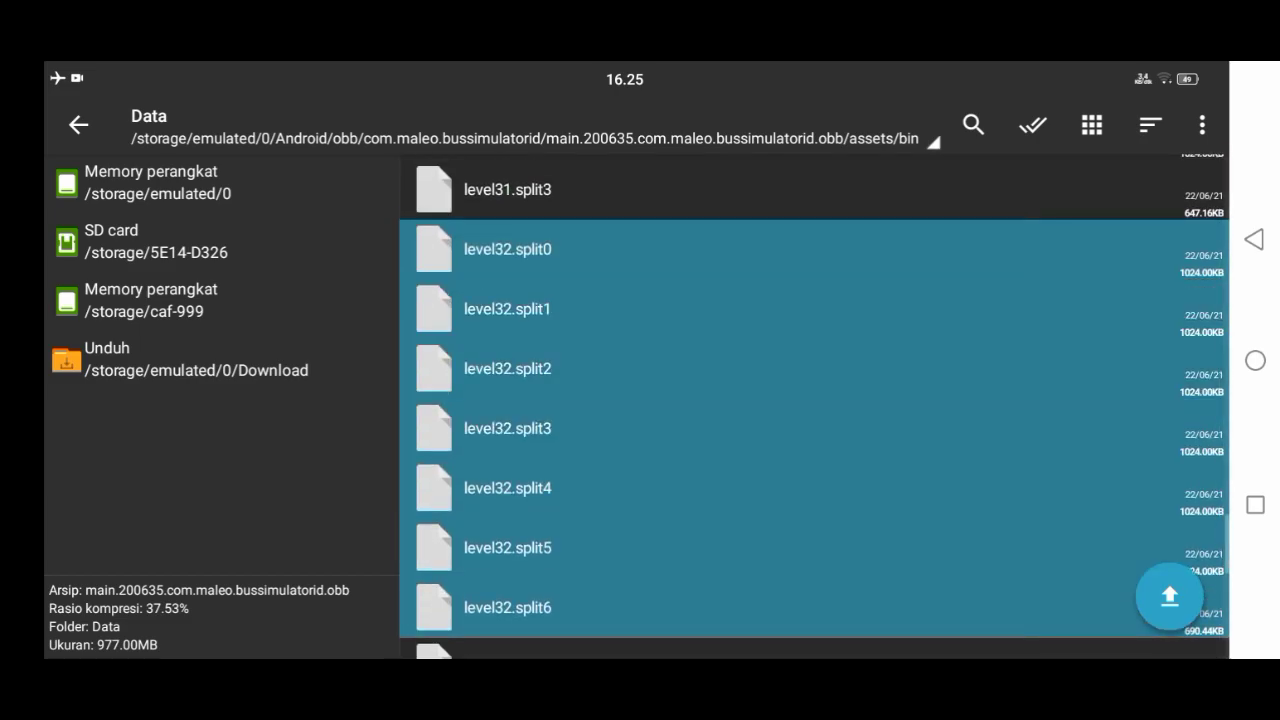
scroll(down, 3)
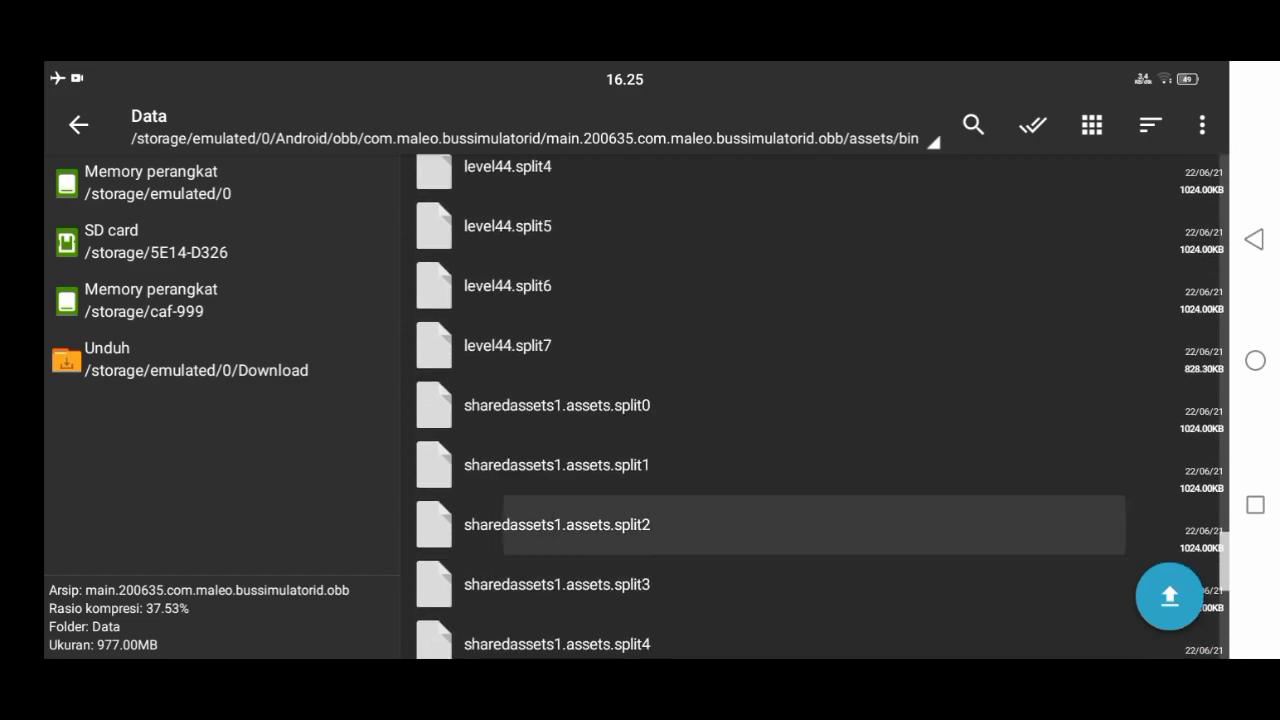
scroll(down, 3)
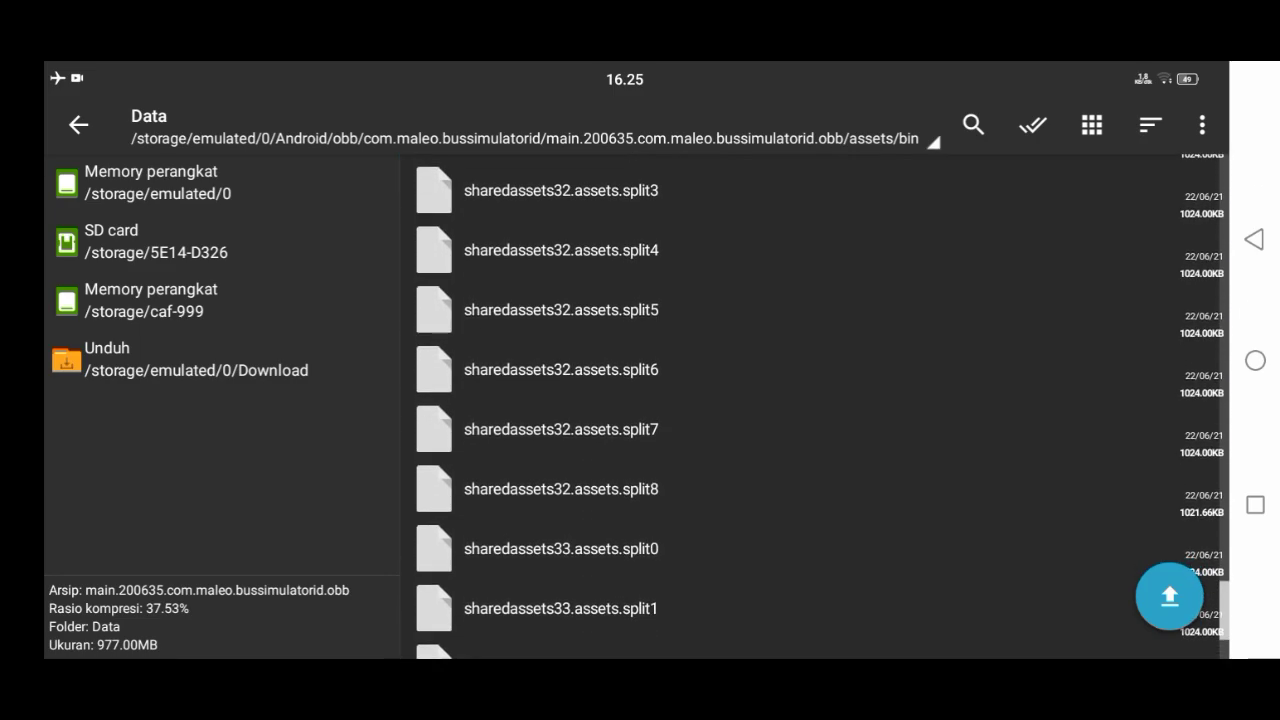
scroll(down, 3)
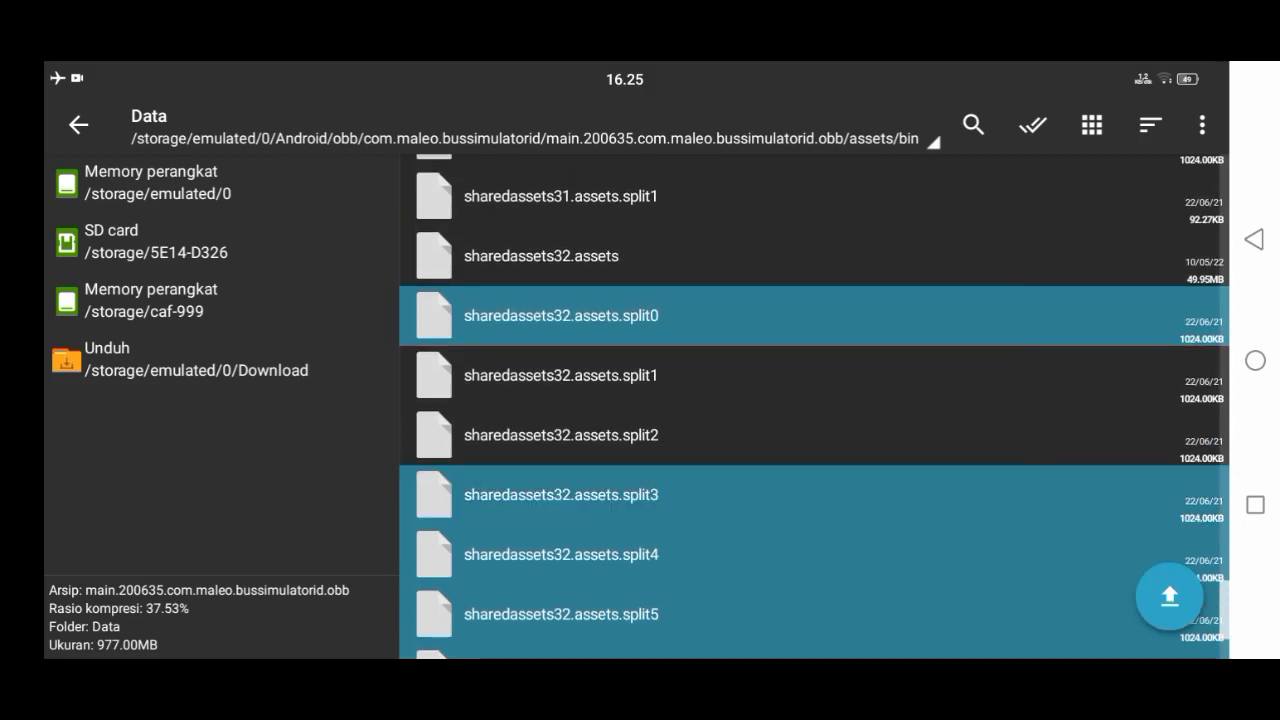
Delete the selected level32 and sharedassets32.assets split files with 'Hapus'
click(1201, 124)
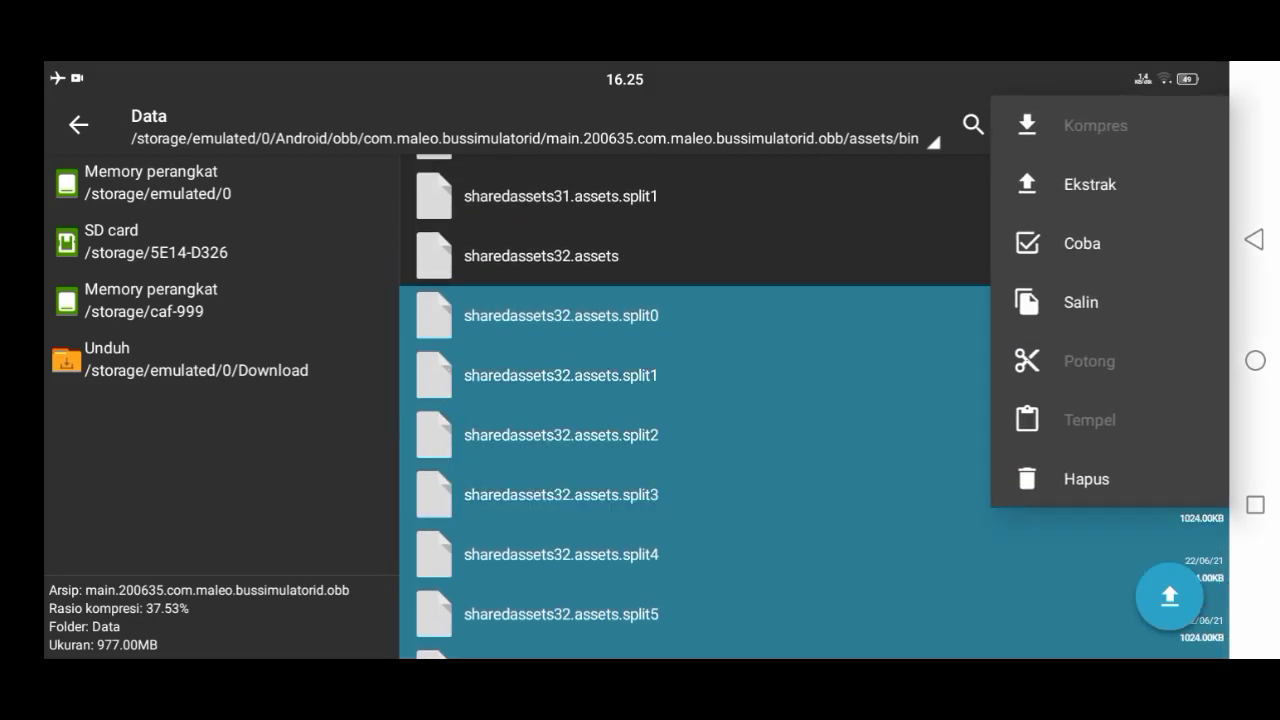
click(1085, 478)
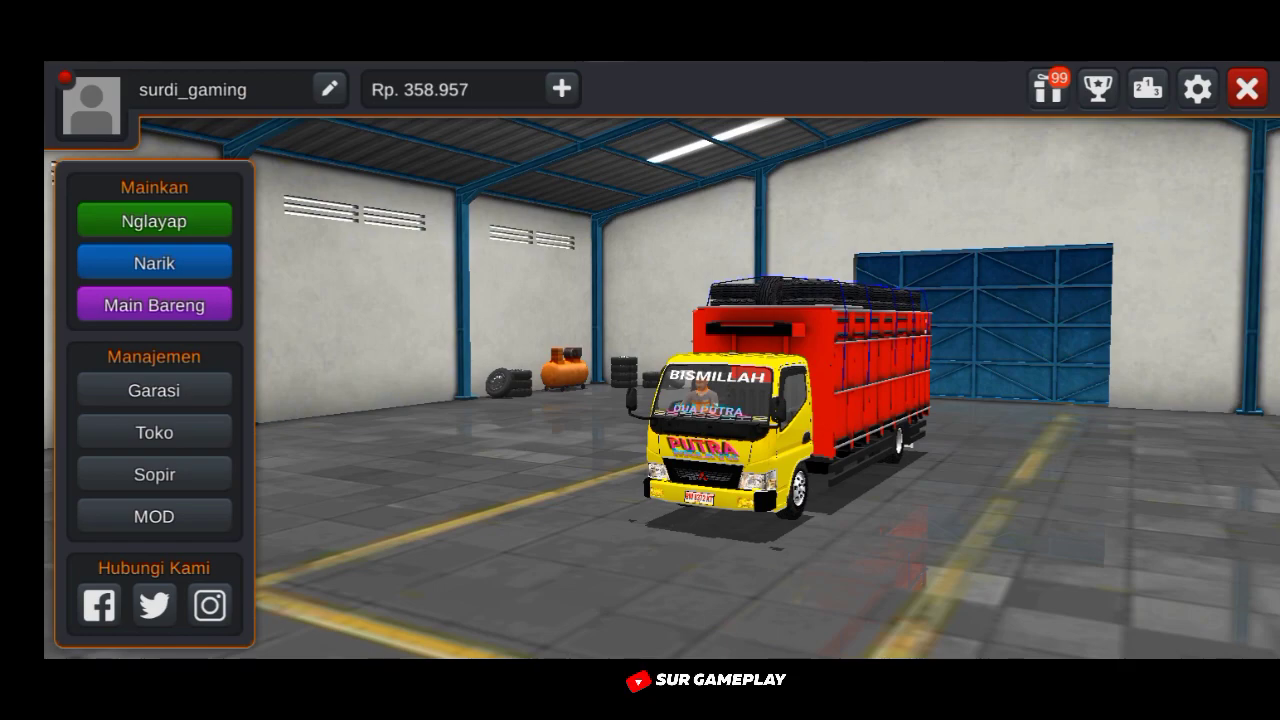
Start a Nglayap drive from Solo and close the 'Pengisian BBM' window at the pump
click(154, 220)
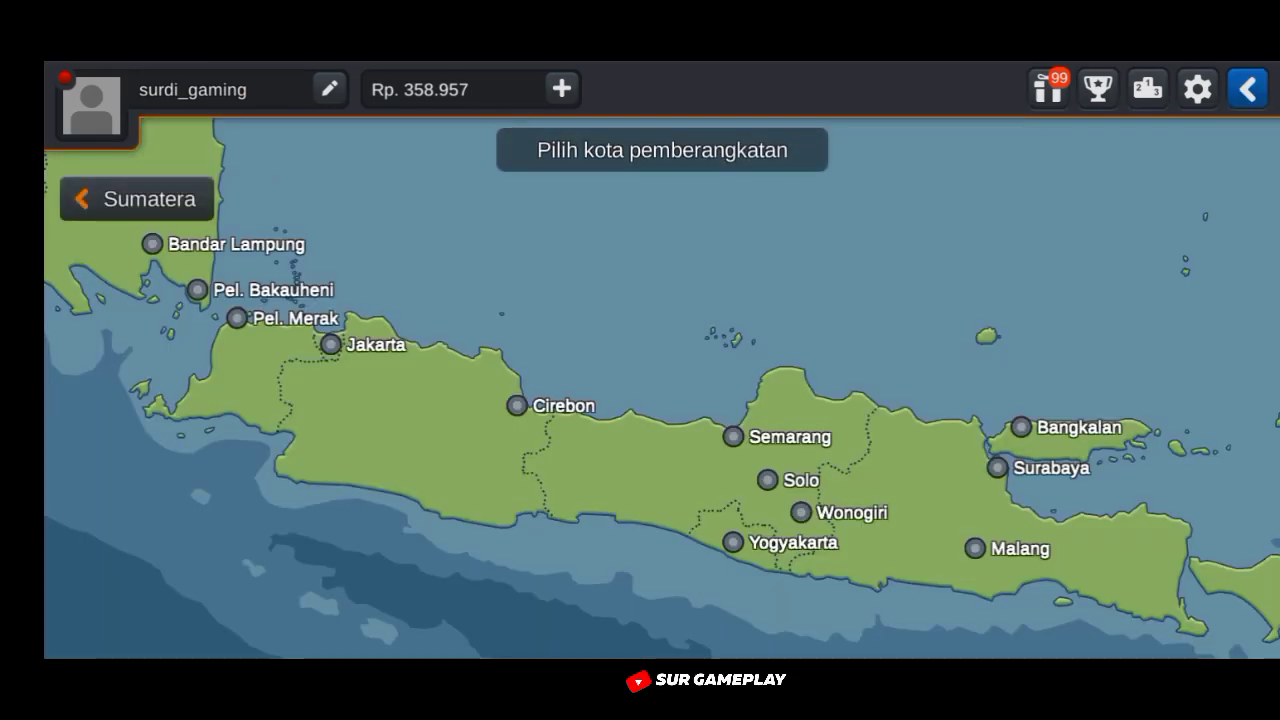
click(768, 479)
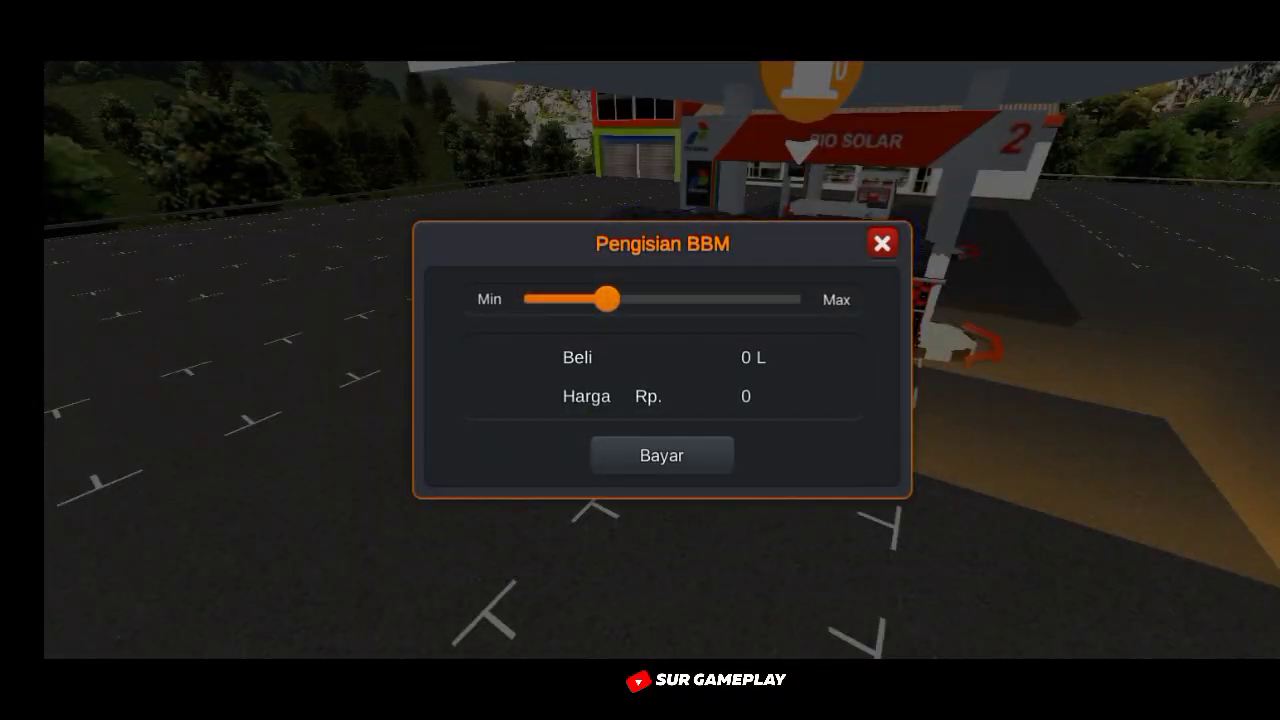
click(881, 243)
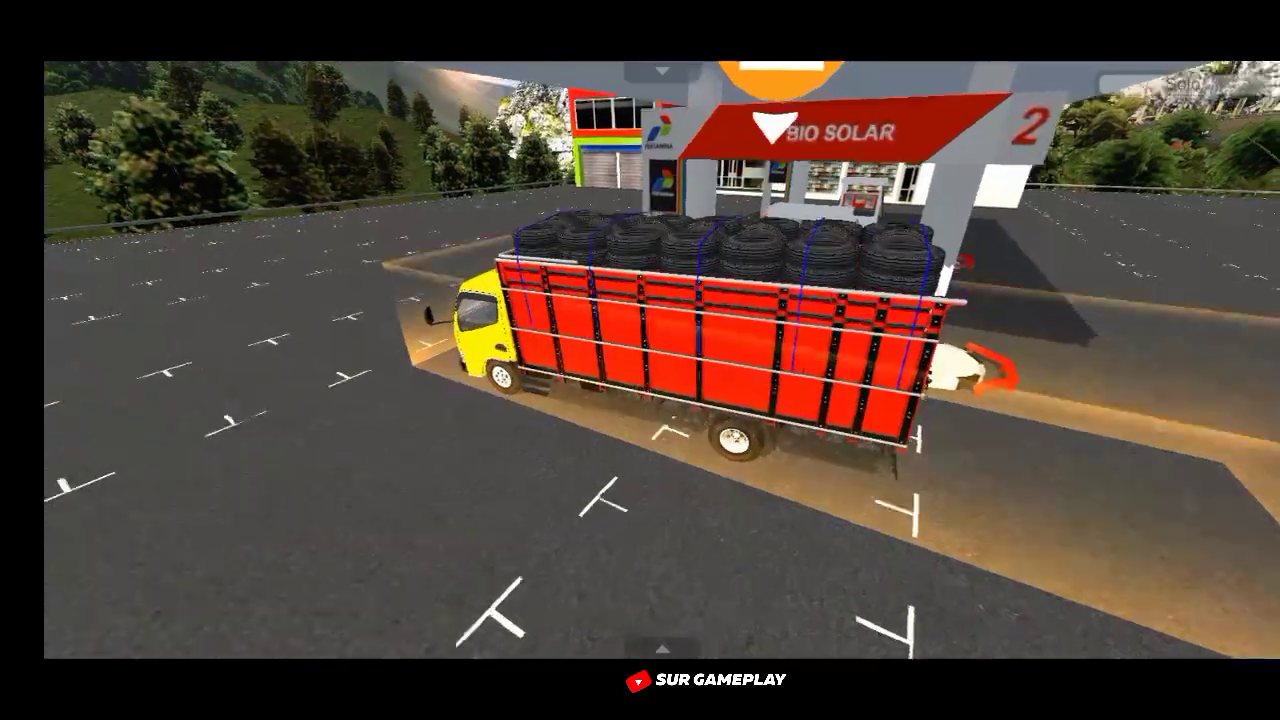